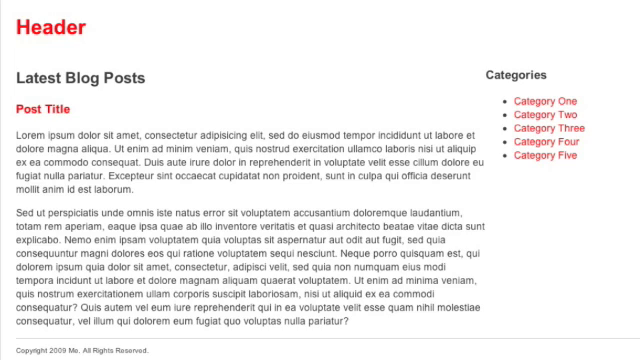
mouse_move(204, 48)
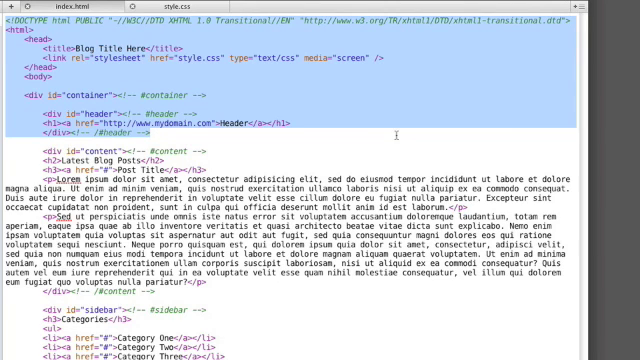
Step: Save the header markup as header.php and the sidebar markup as sidebar.php
scroll(down, 3)
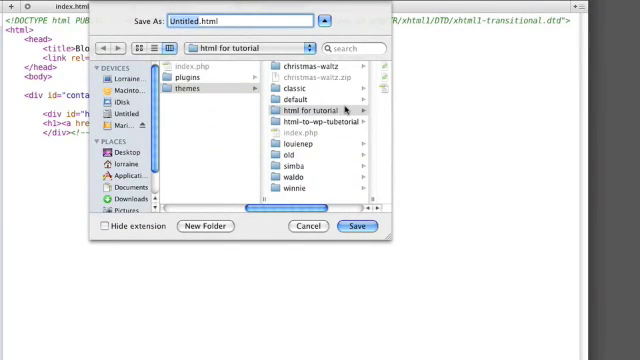
text(heade)
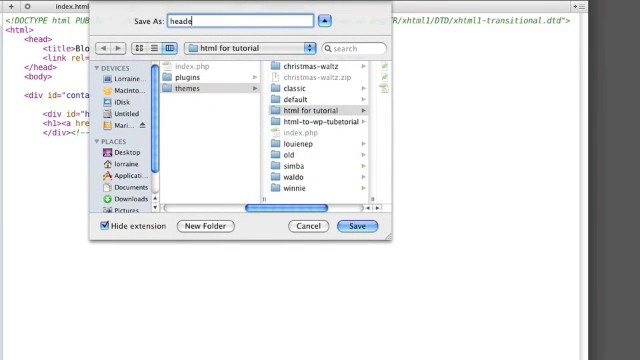
click(352, 226)
text(sidebar.)
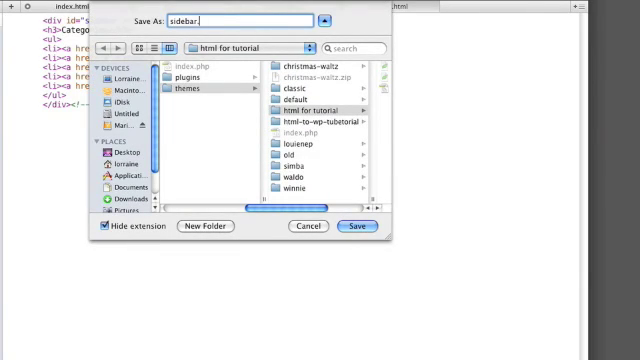
click(352, 226)
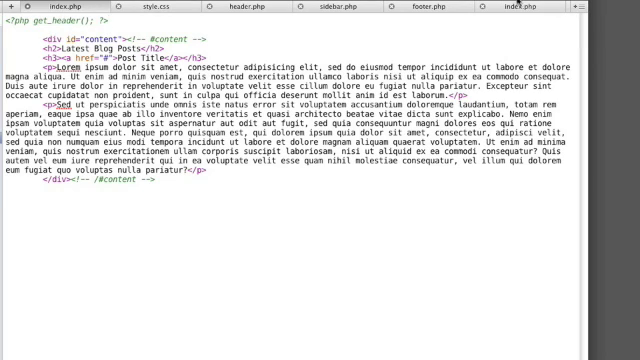
Step: Add get_sidebar() and get_footer() calls below the content div in index.php
text(<?php get_sidebar(); ?>)
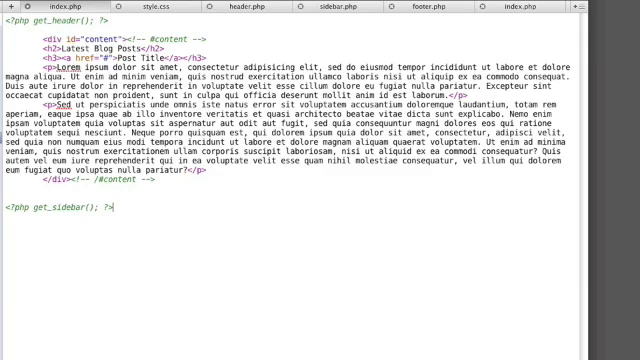
text(<?php get_footer(); ?>)
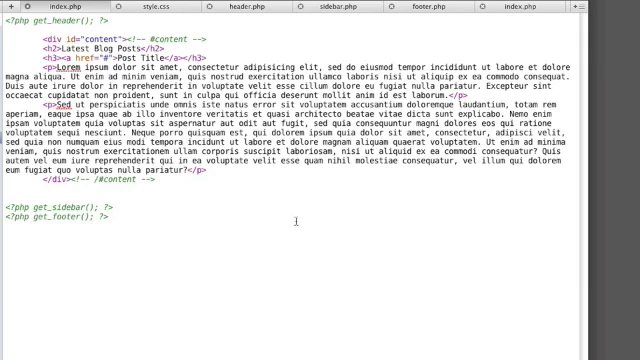
mouse_move(118, 22)
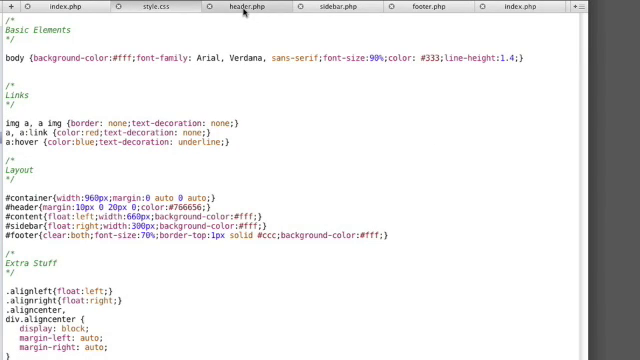
Step: Insert the WordPress theme header comment (name, URIs, author, version, tags) at the top of style.css
click(148, 8)
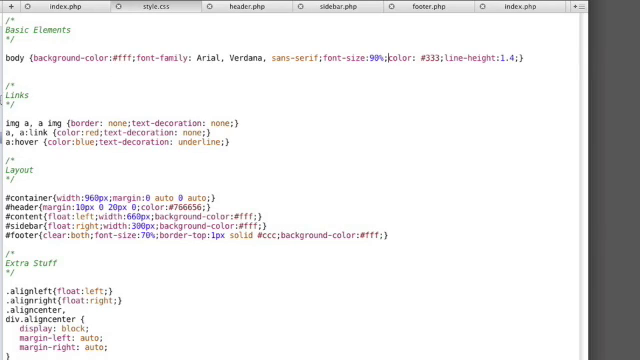
scroll(up, 3)
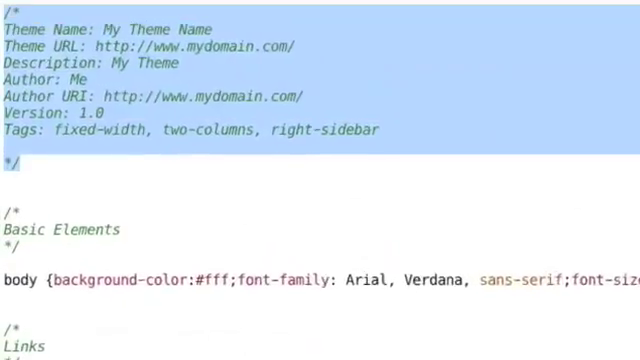
click(508, 158)
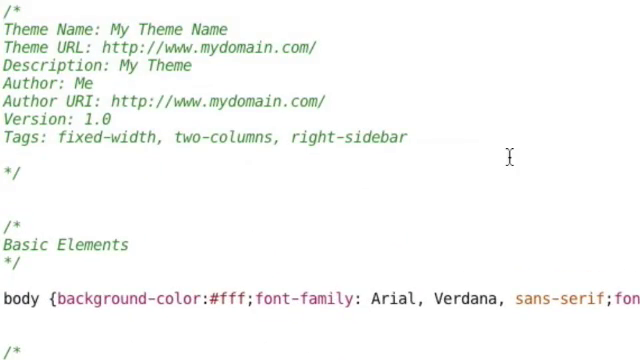